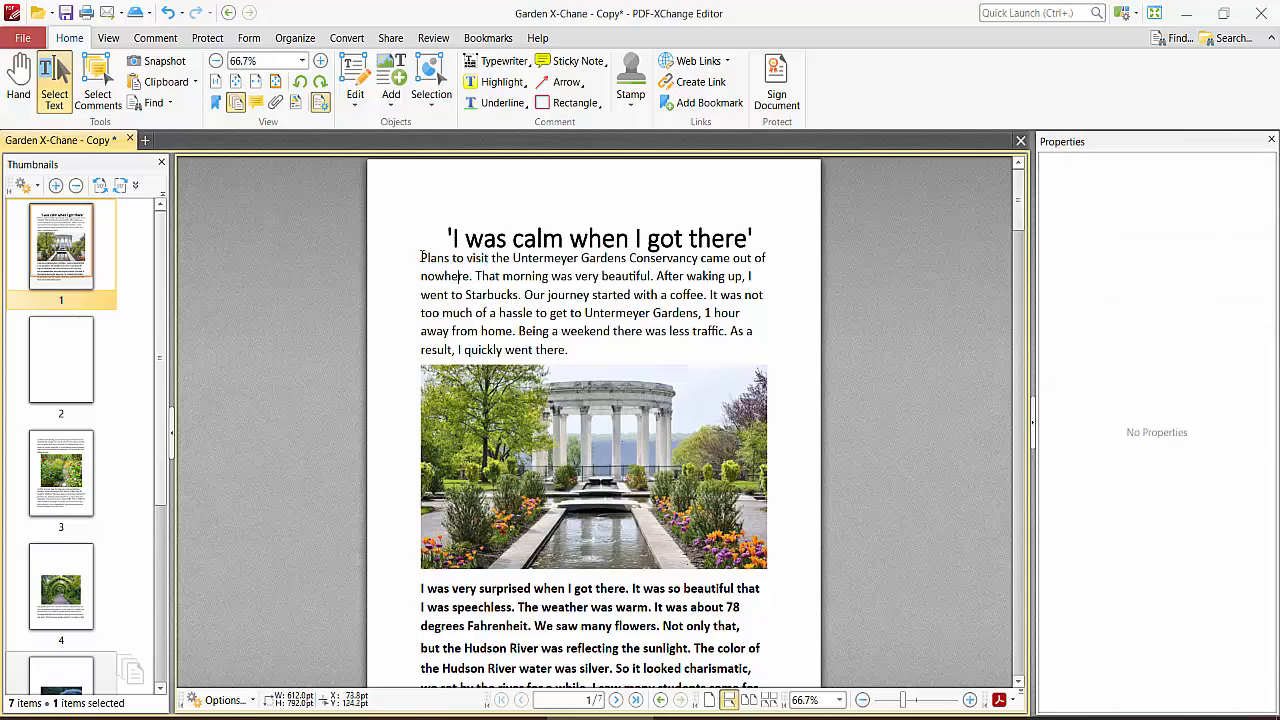
Step: Select the first paragraph beginning 'Plans to visit the Untermeyer Gardens' on page 1
{"action": "left_click", "coordinate": [590, 304]}
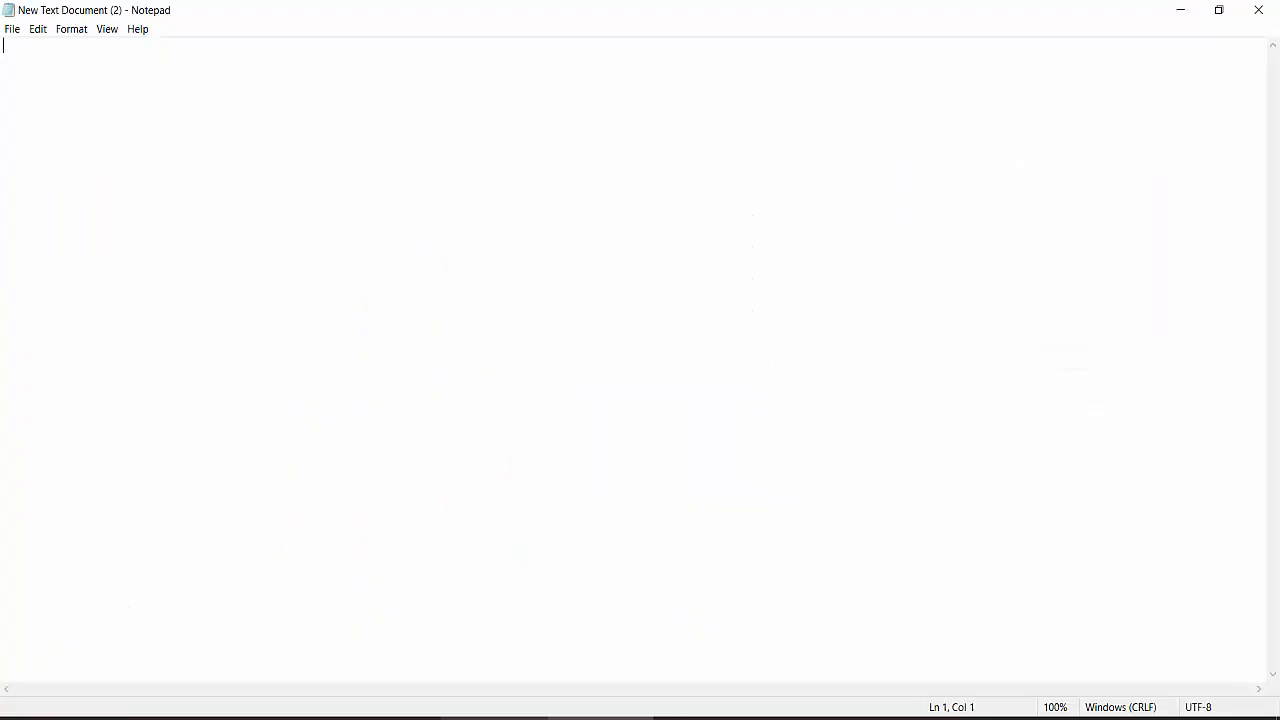
{"action": "mouse_move", "coordinate": [118, 68]}
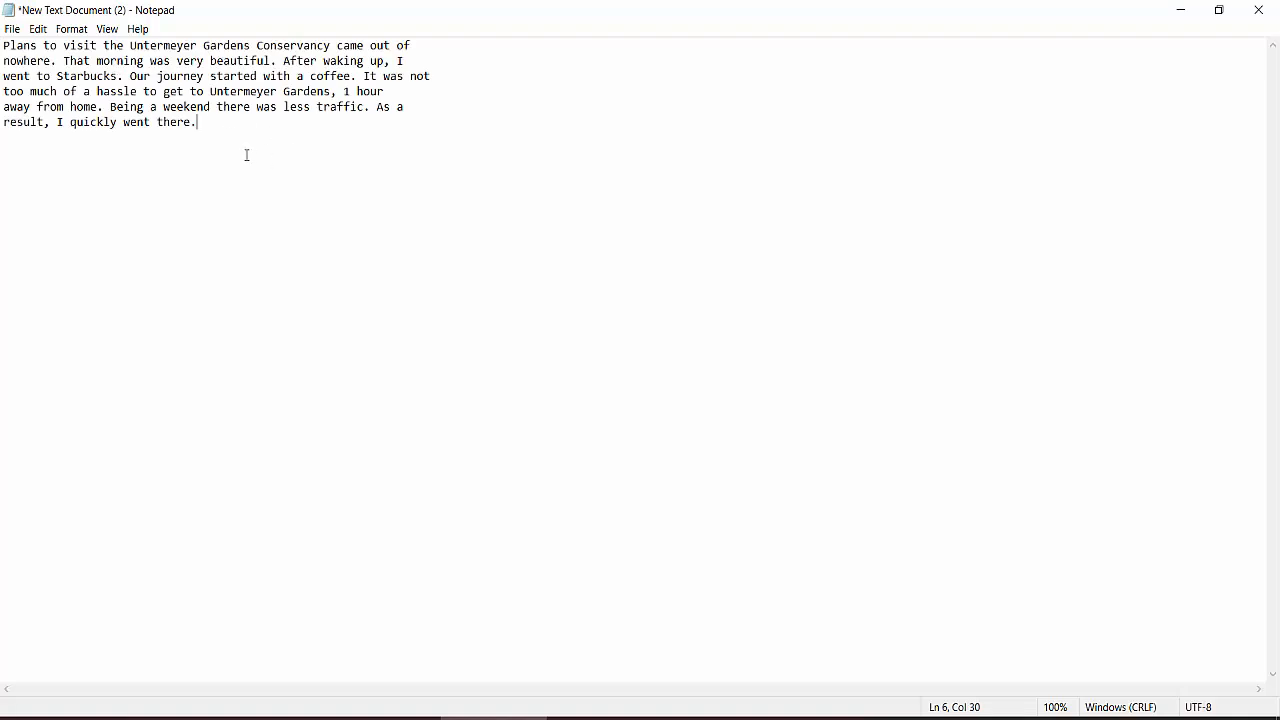
{"action": "mouse_move", "coordinate": [628, 690]}
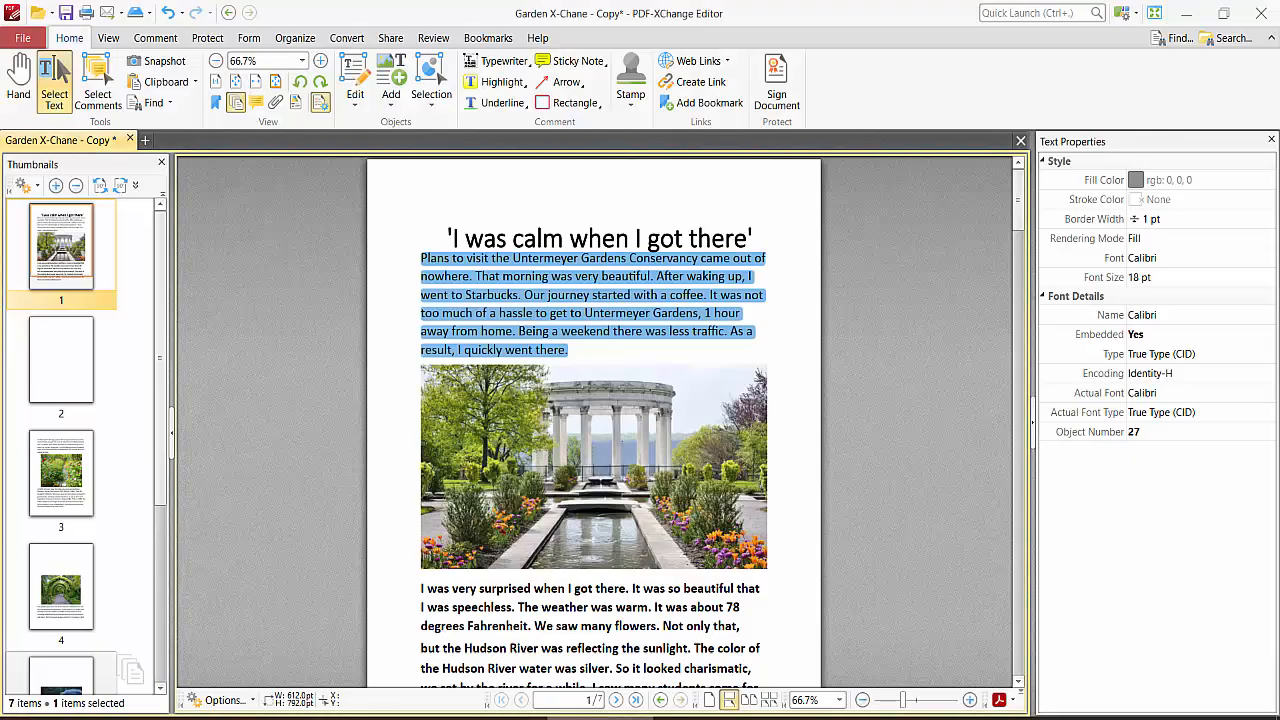
{"action": "mouse_move", "coordinate": [564, 344]}
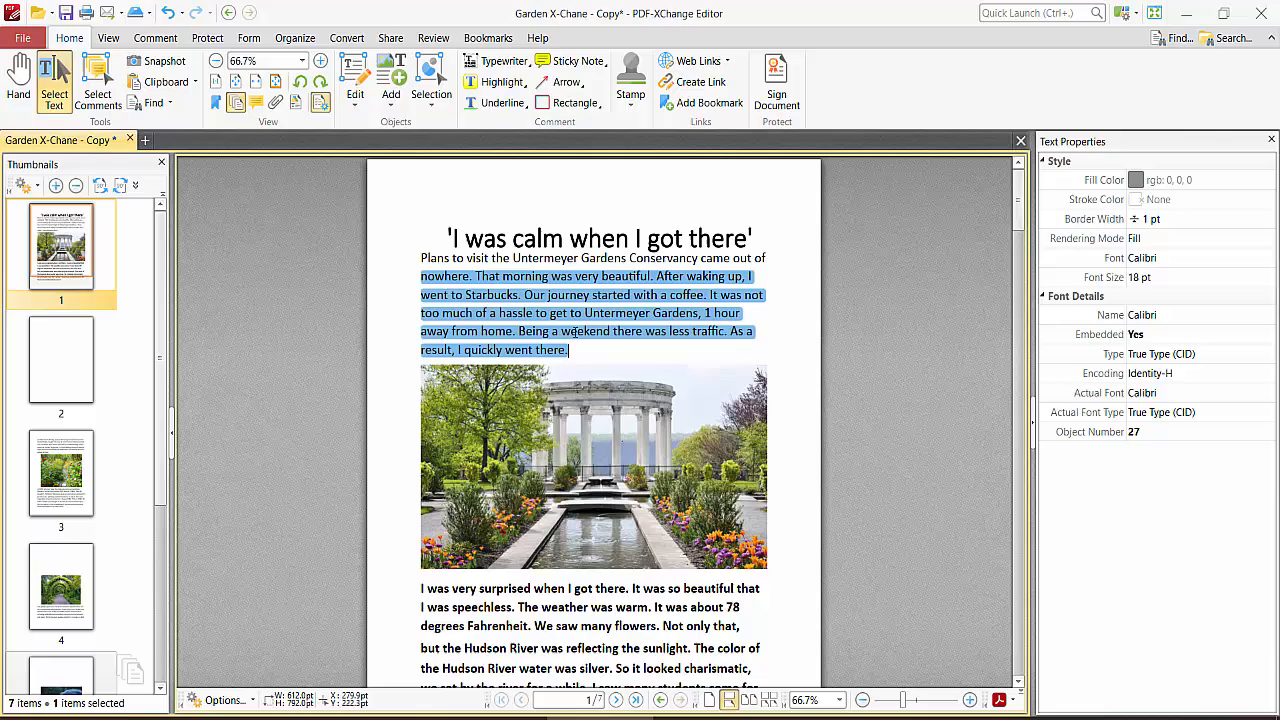
Step: Bring up the page's context menu offering Select All
{"action": "right_click", "coordinate": [570, 312]}
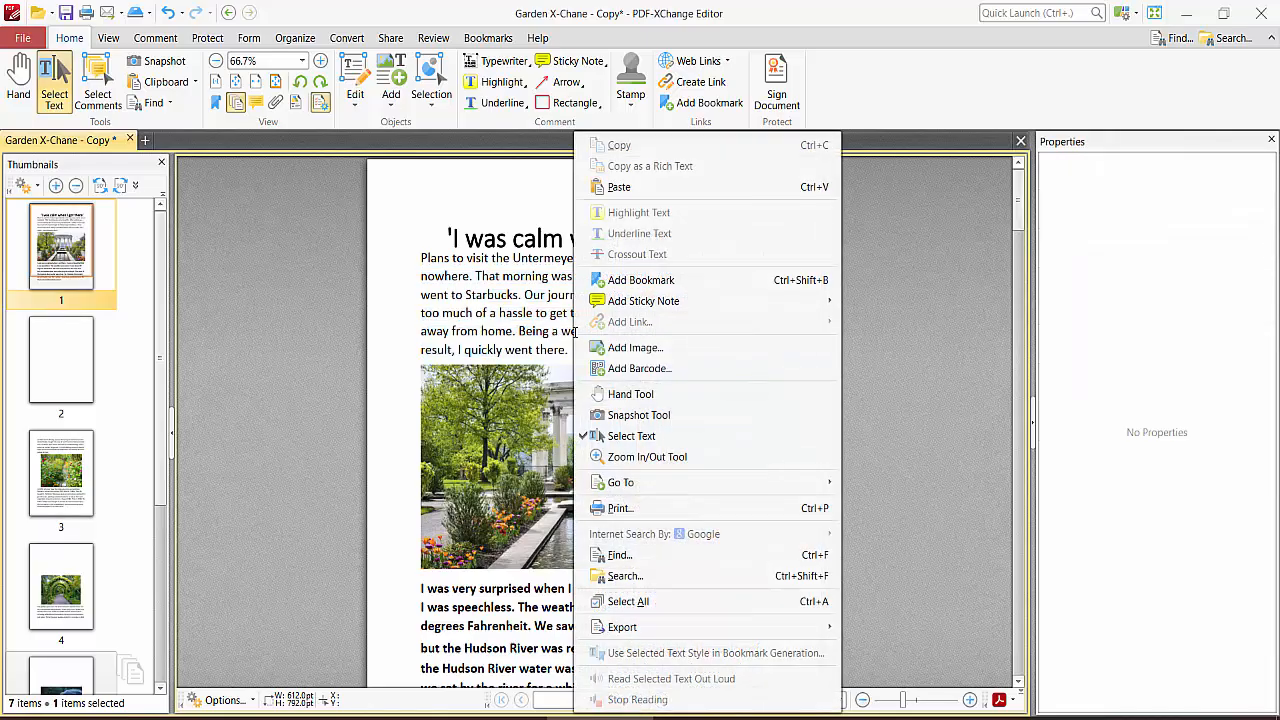
{"action": "mouse_move", "coordinate": [576, 336]}
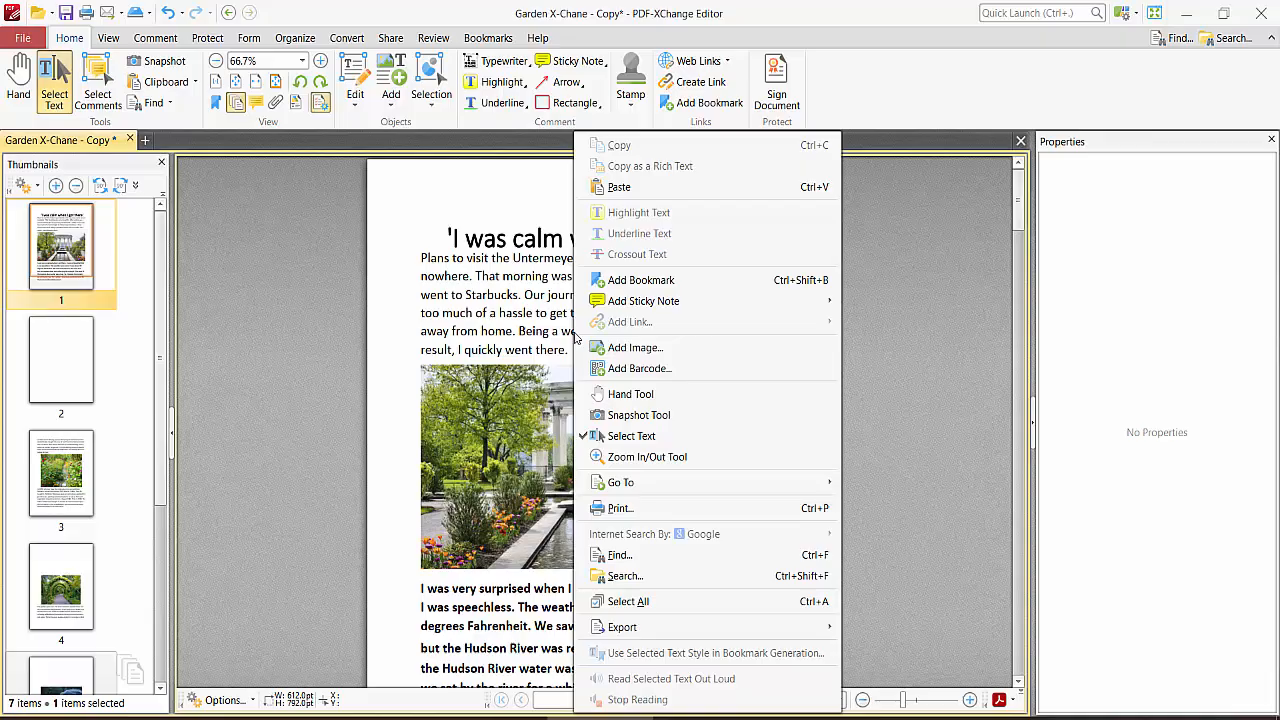
{"action": "mouse_move", "coordinate": [628, 600]}
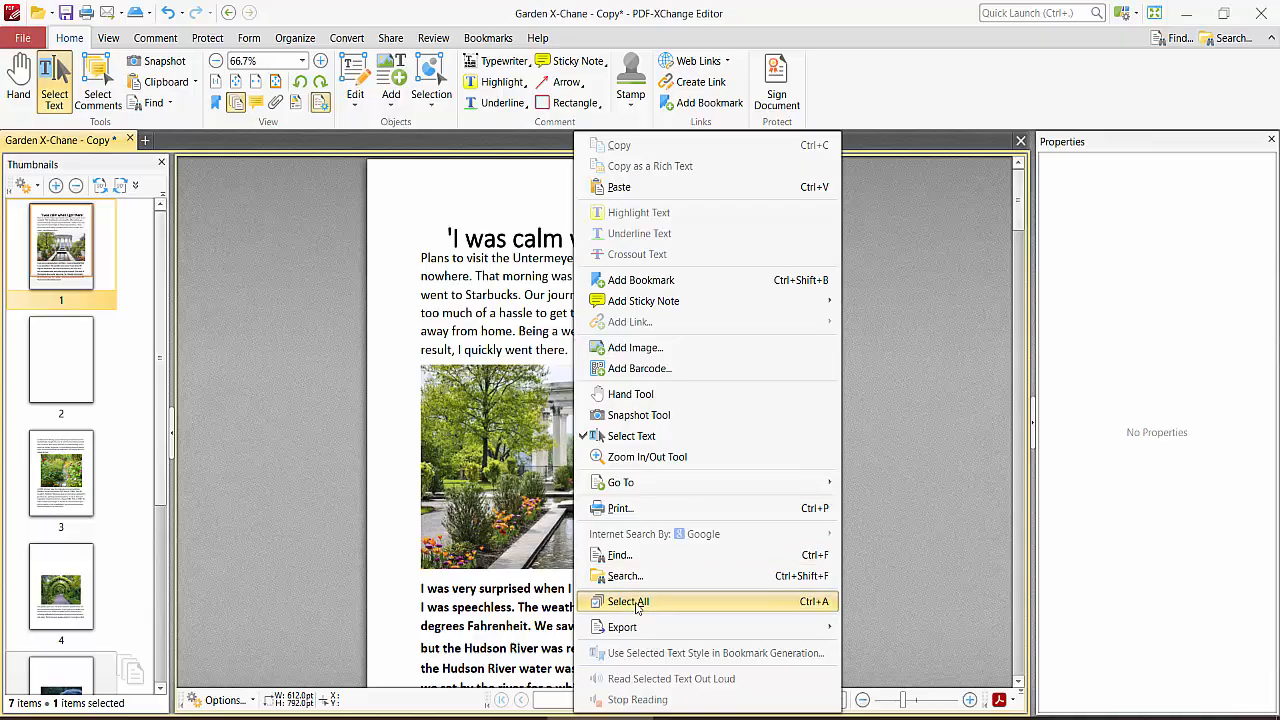
Step: Select all document text and check it through the Greystone paragraph on page 4
{"action": "left_click", "coordinate": [628, 600]}
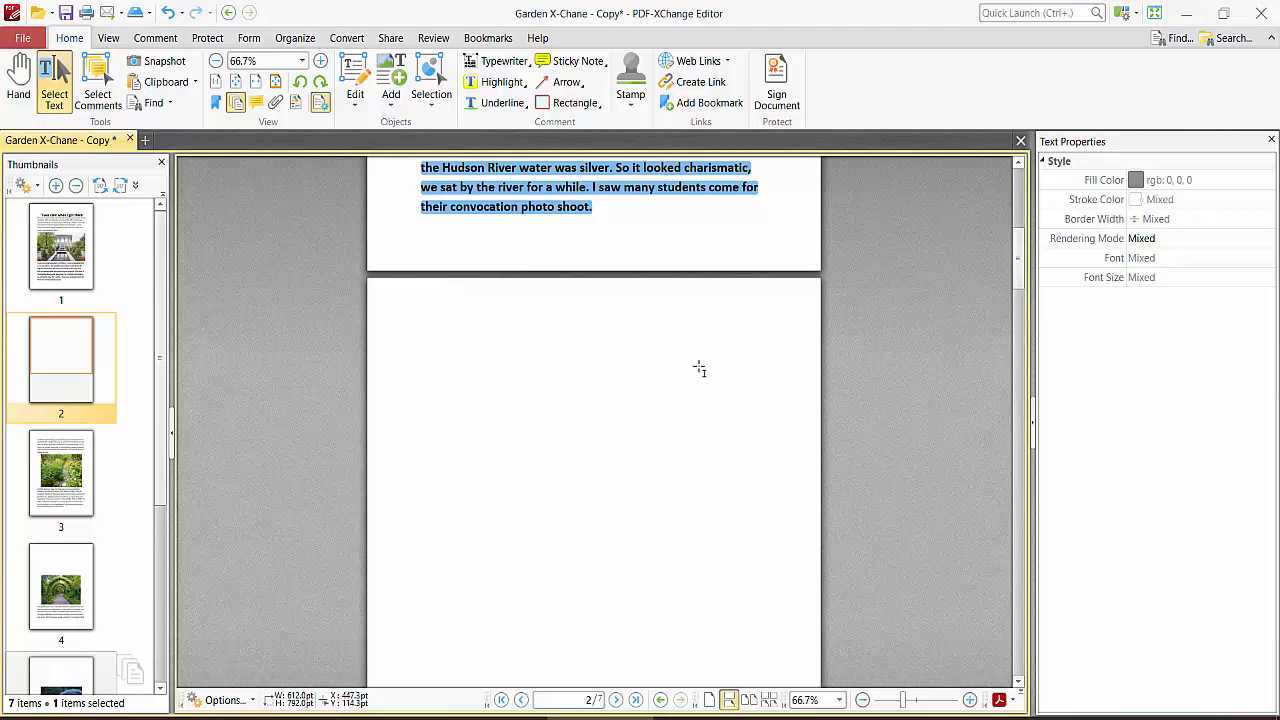
{"action": "scroll", "scroll_direction": "down", "scroll_amount": 3}
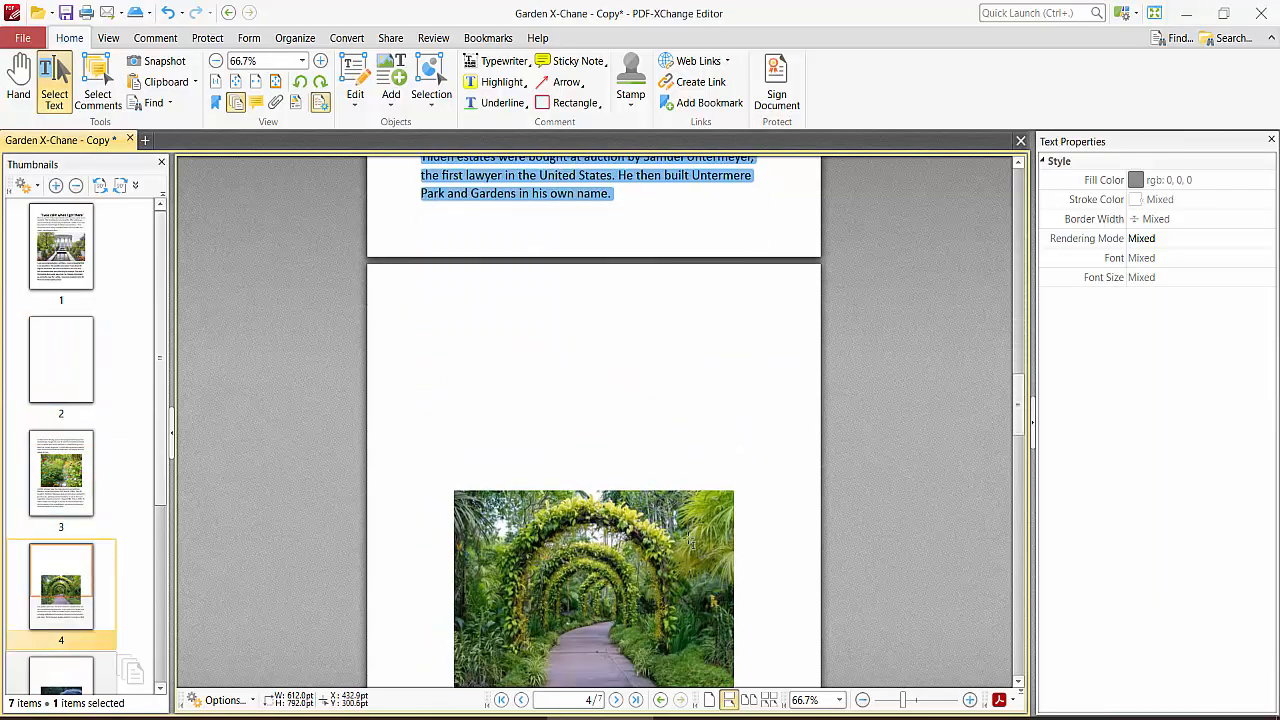
{"action": "scroll", "scroll_direction": "down", "scroll_amount": 3}
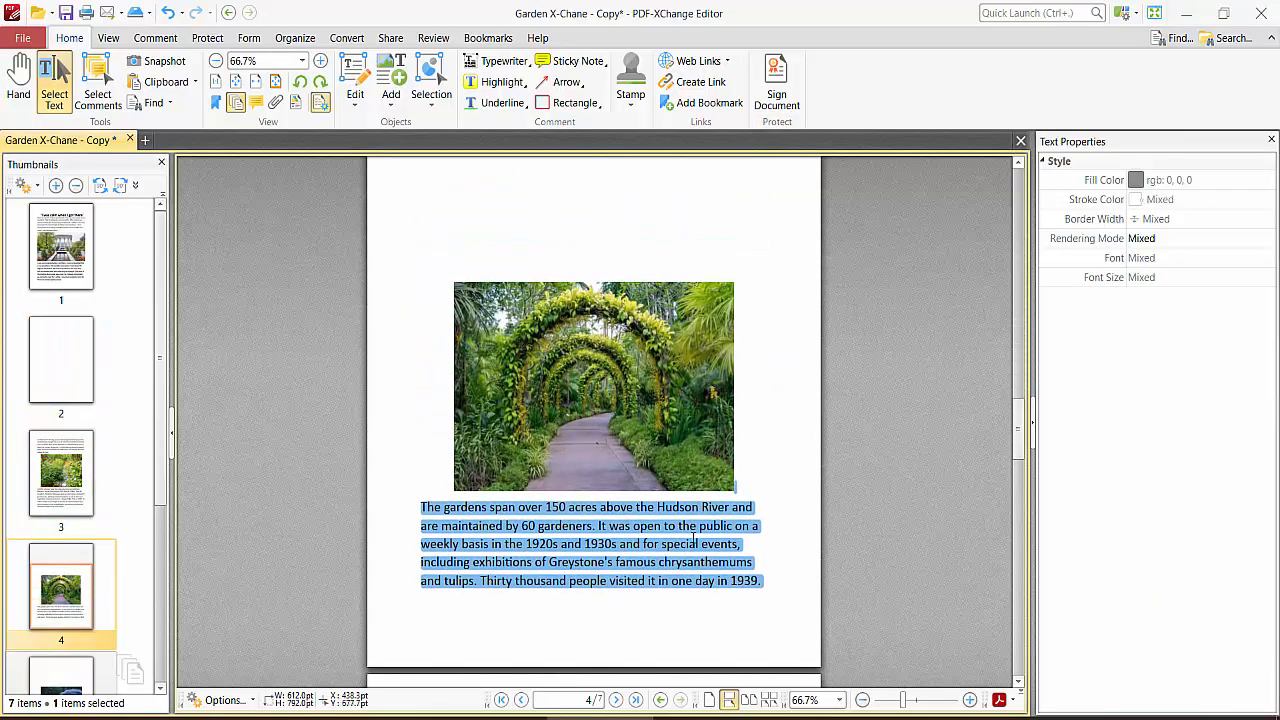
{"action": "scroll", "scroll_direction": "down", "scroll_amount": 3}
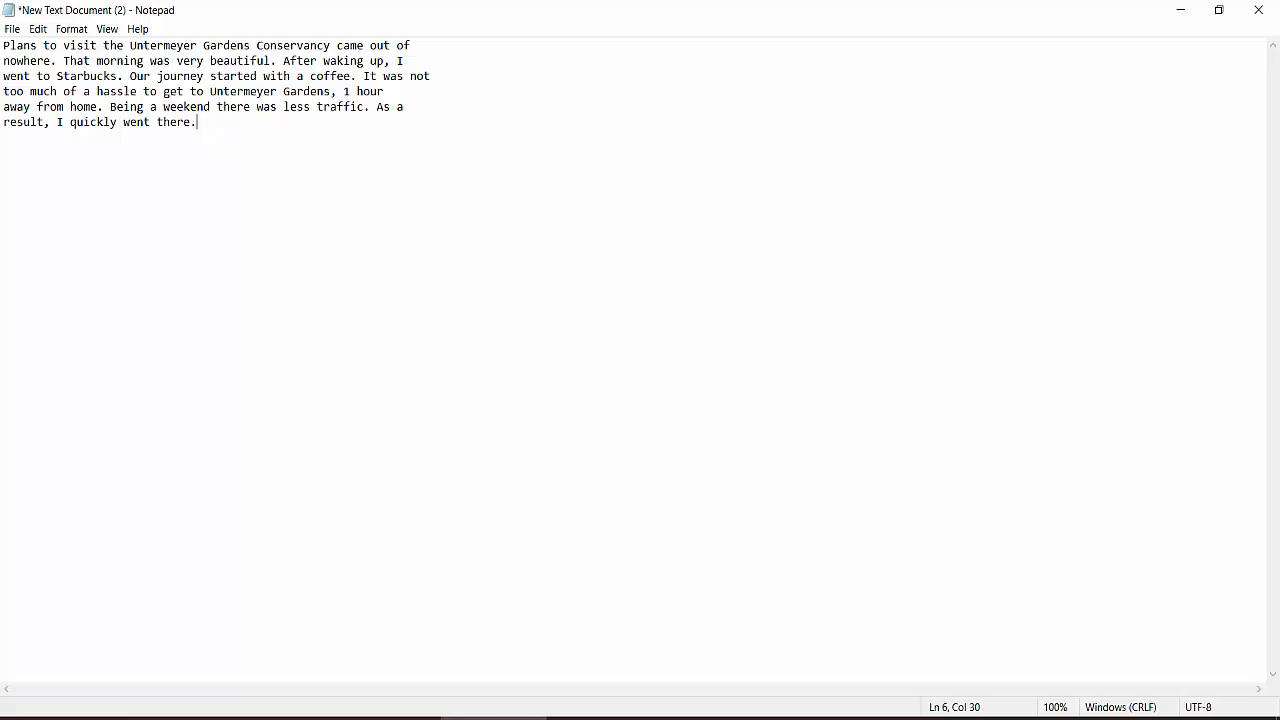
Step: Paste the full PDF text into Notepad and review it from the title down
{"action": "key", "text": "ctrl+a"}
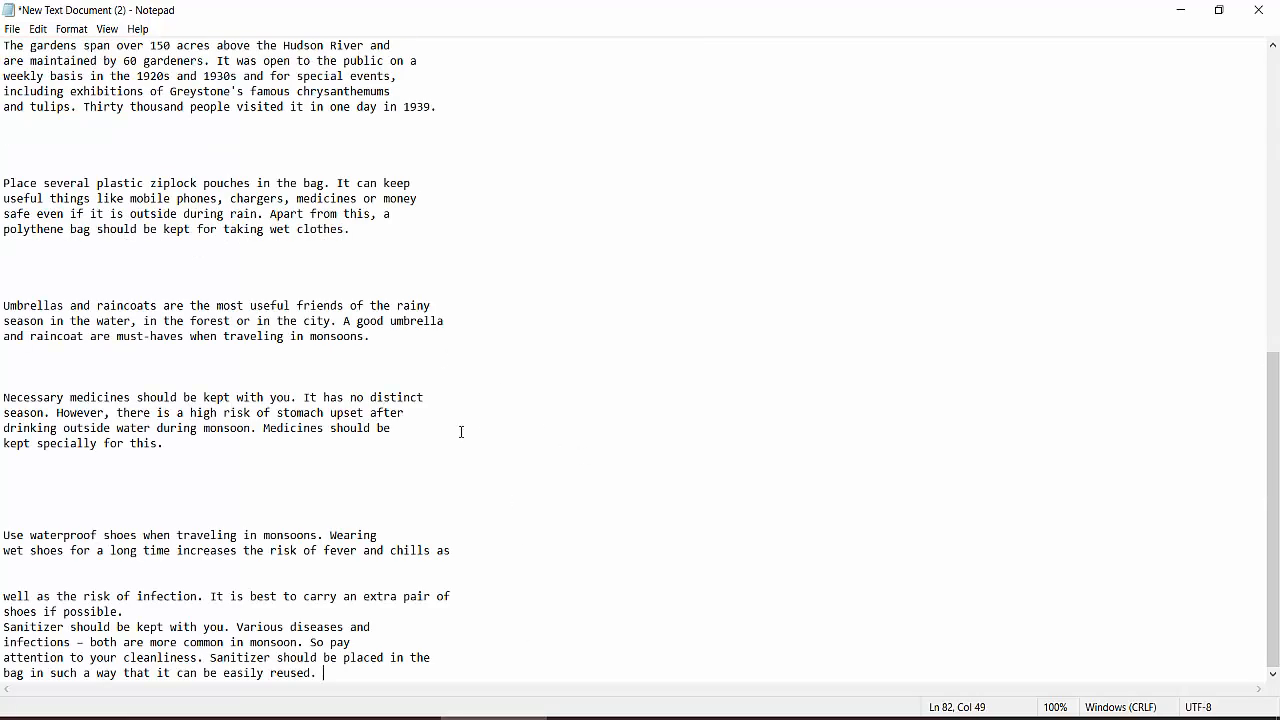
{"action": "scroll", "scroll_direction": "up", "scroll_amount": 3}
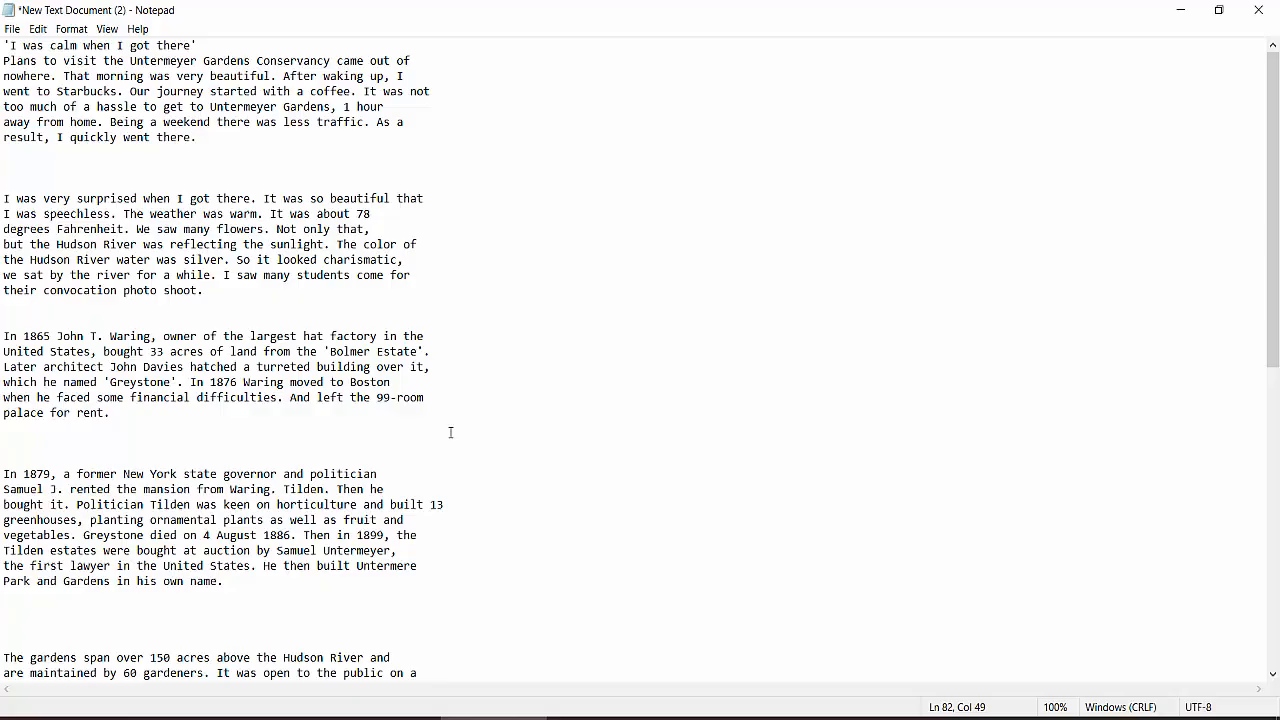